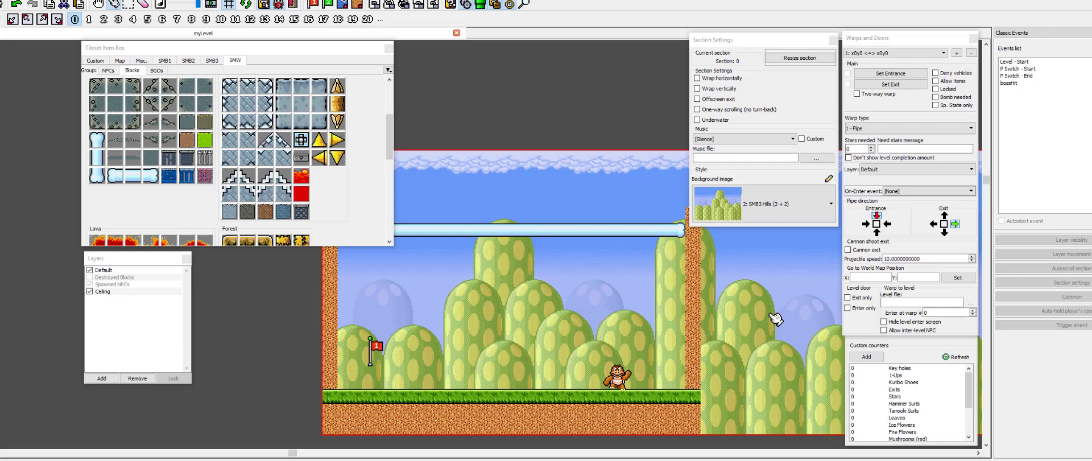
mouse_move(433, 227)
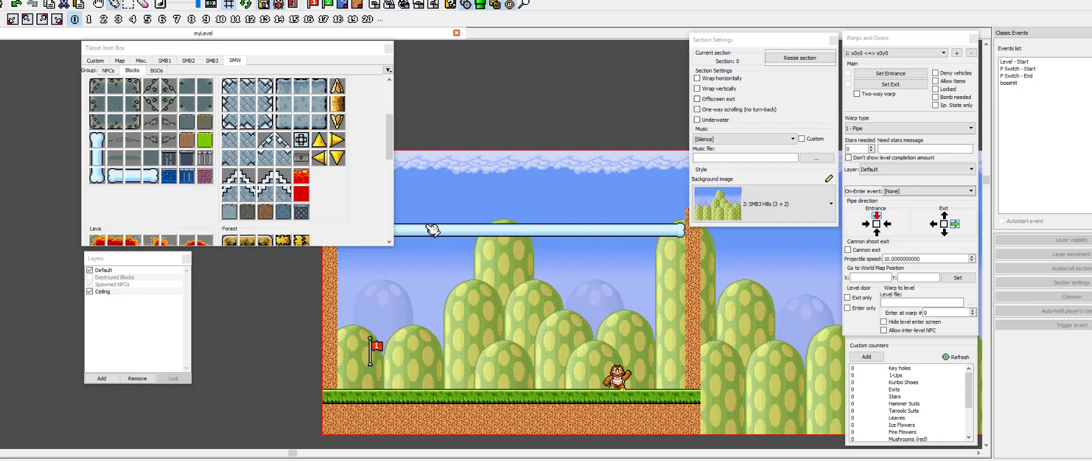
Select the Ceiling entry in the PGE Editor Layers panel.
click(90, 291)
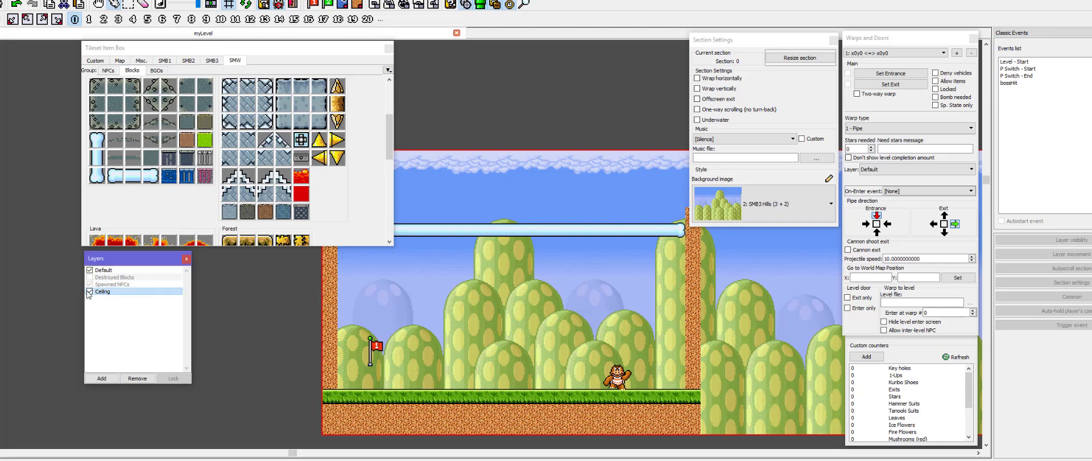
click(89, 291)
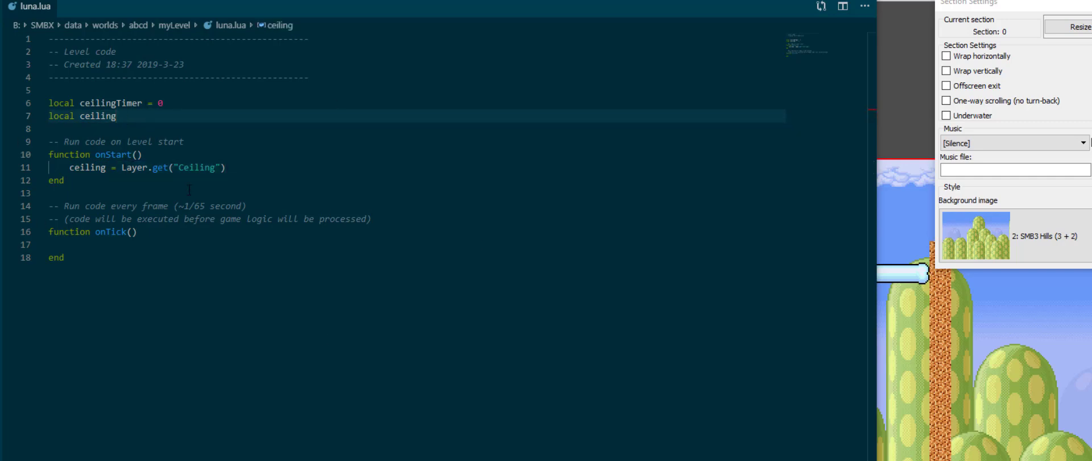
click(165, 244)
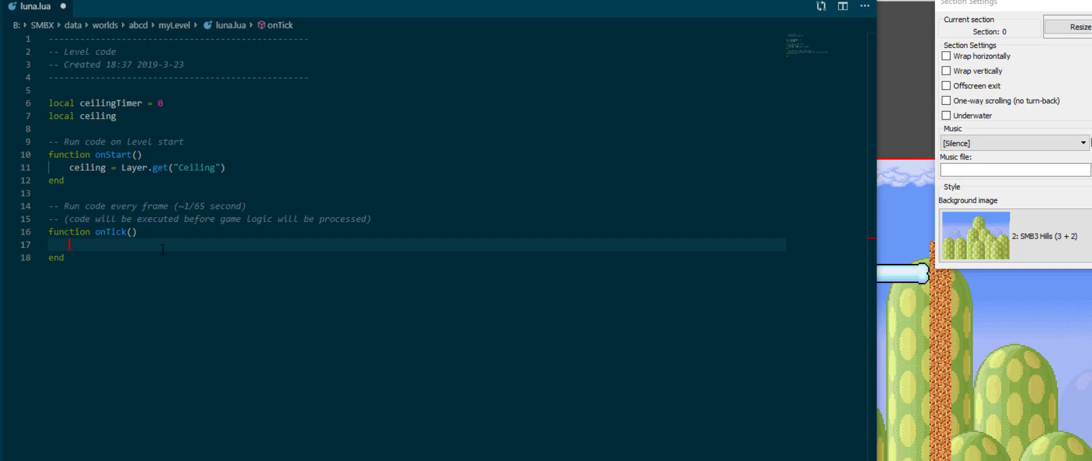
Add an if ceiling.speedY ~= 0 block that decrements ceilingTimer by 1 each tick.
text(if)
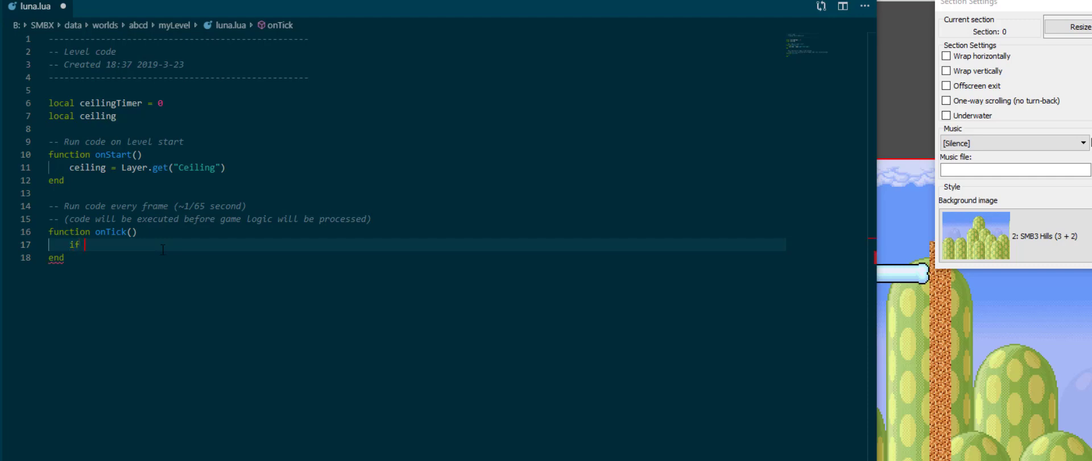
text(ceiling.spee)
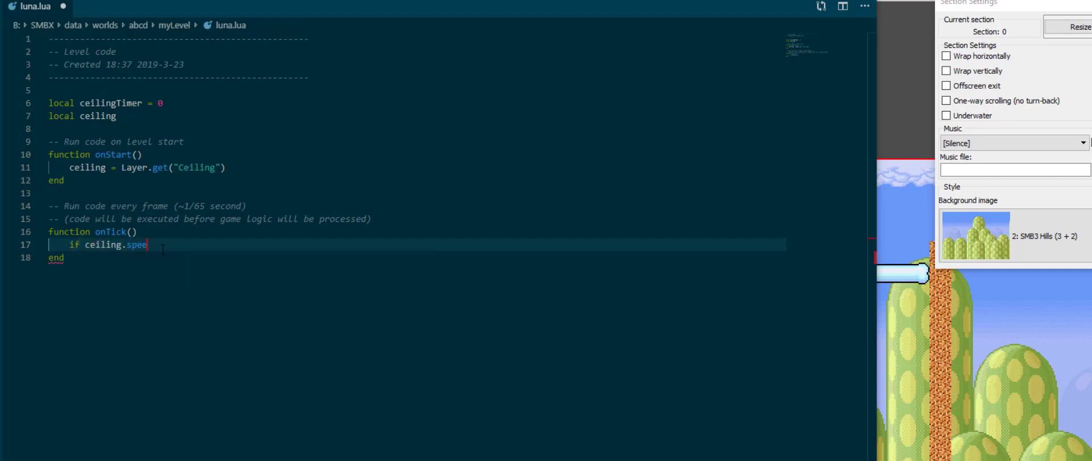
text(dY ==)
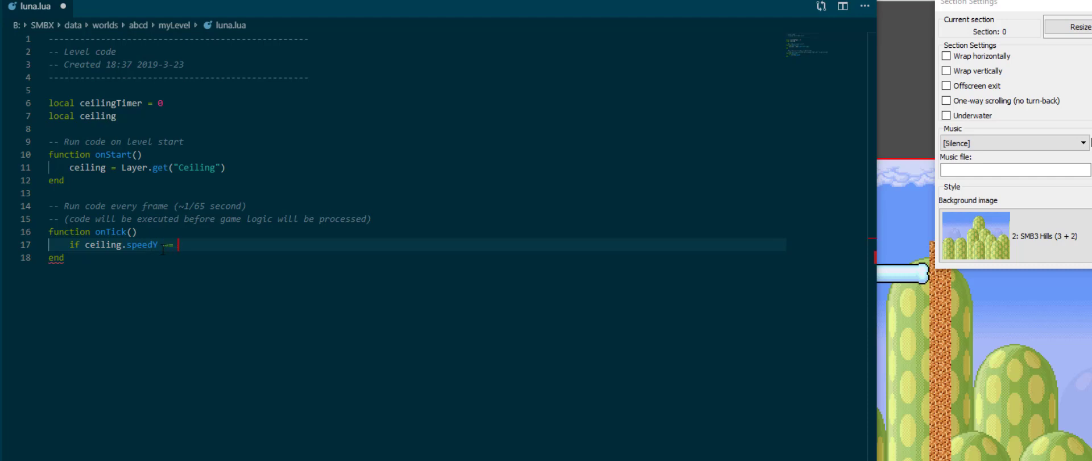
text(0 then)
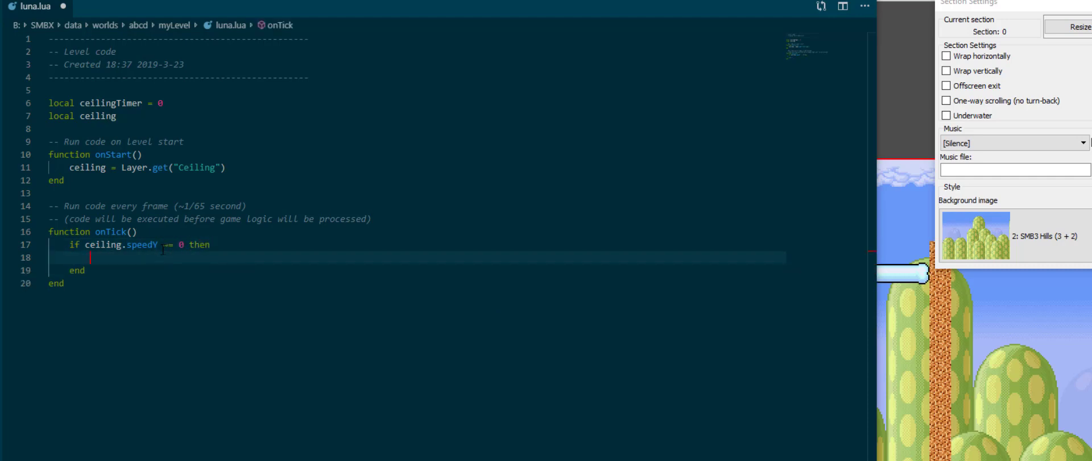
text(ceilingTimer =)
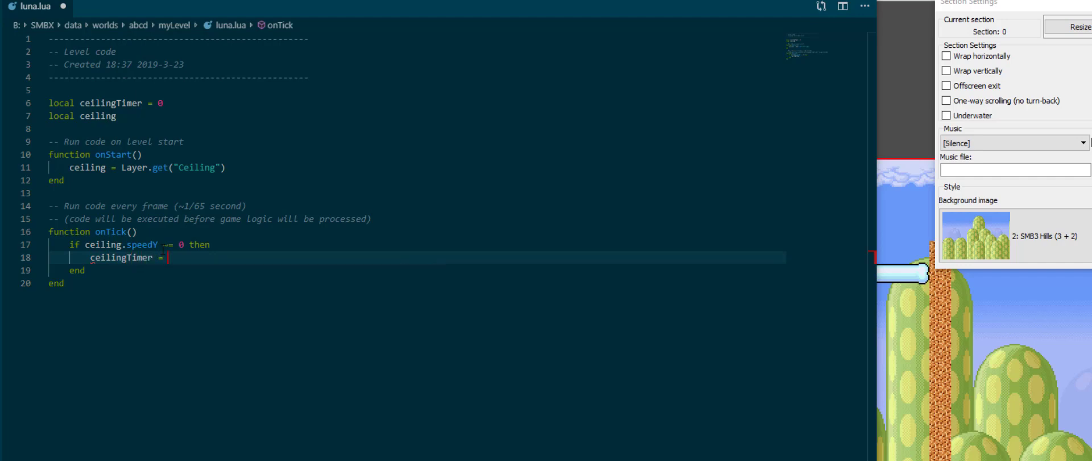
text(ceilingTimer)
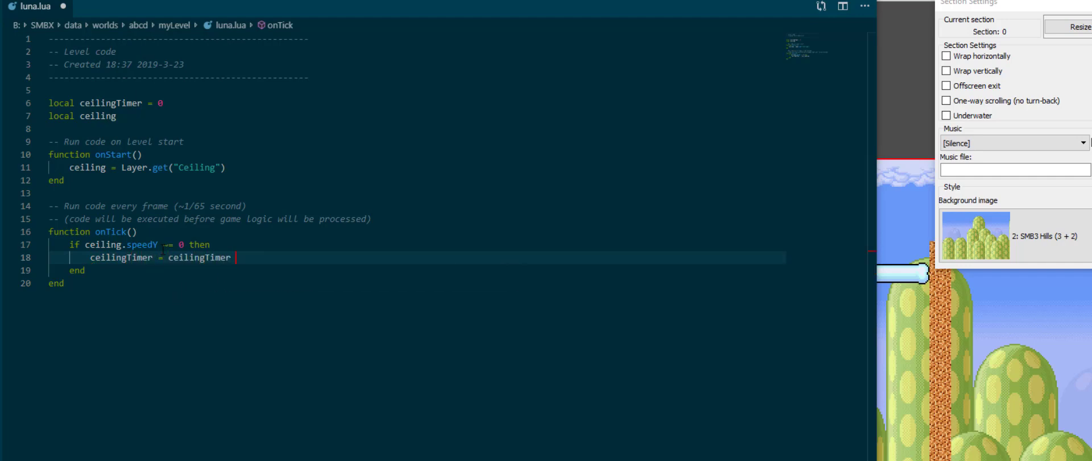
text(- 1)
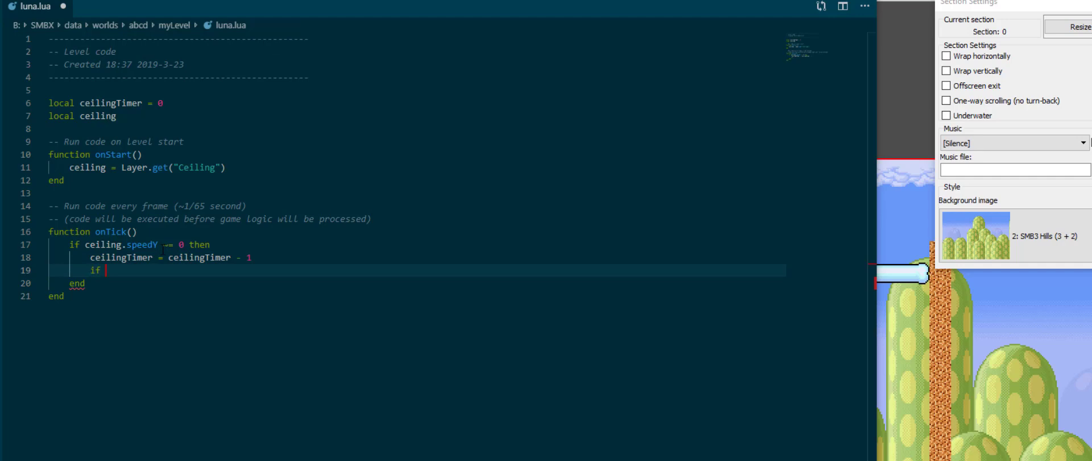
Inside it, set ceiling.speedY = 0 once ceilingTimer reaches 0 or below.
text(ceilingTimer <)
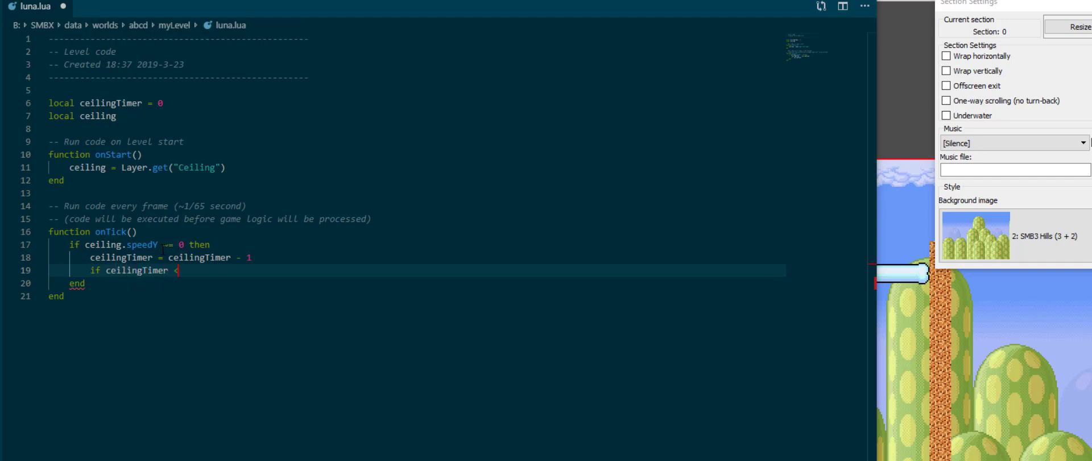
text(= 0 then)
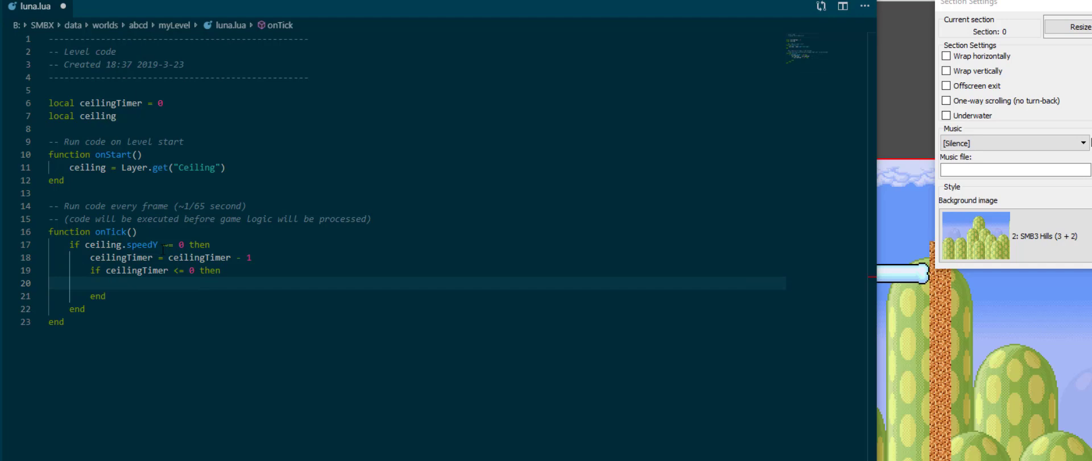
text(ceiling.dd)
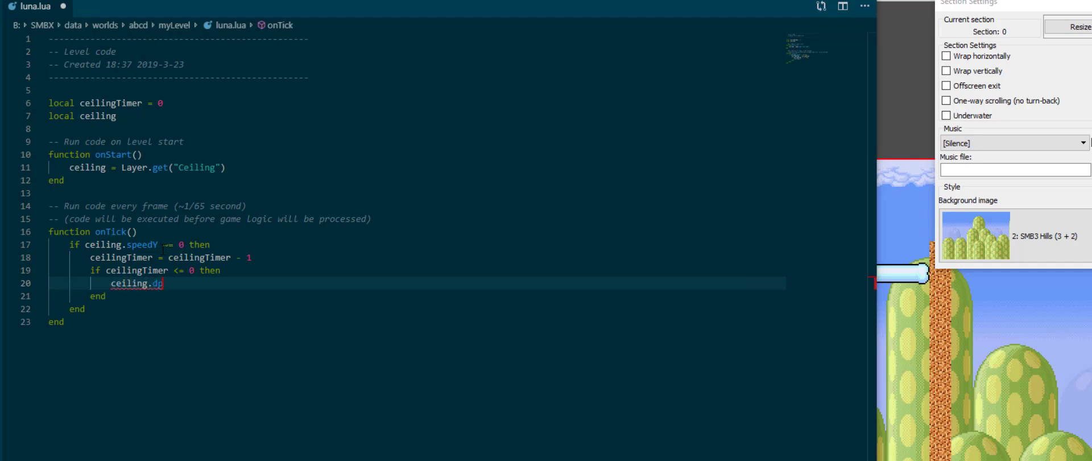
text(speedY )=)
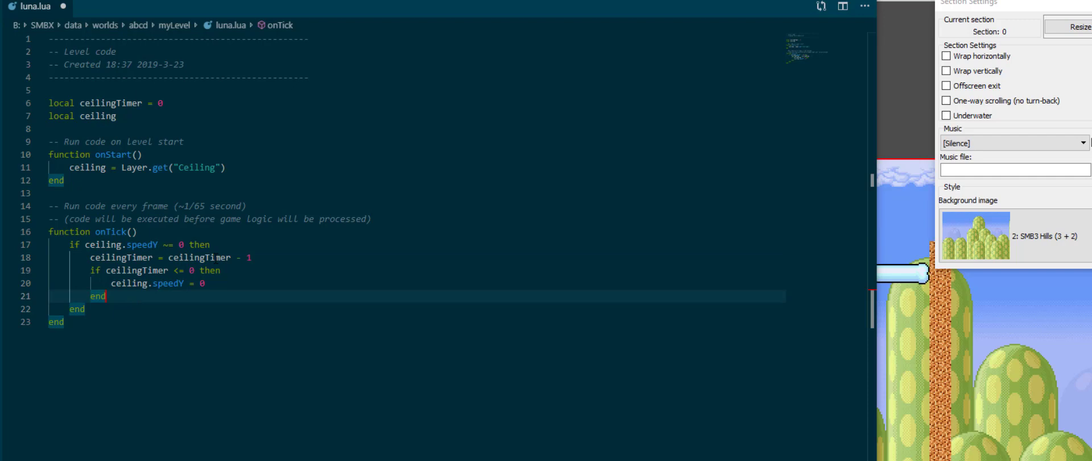
click(170, 313)
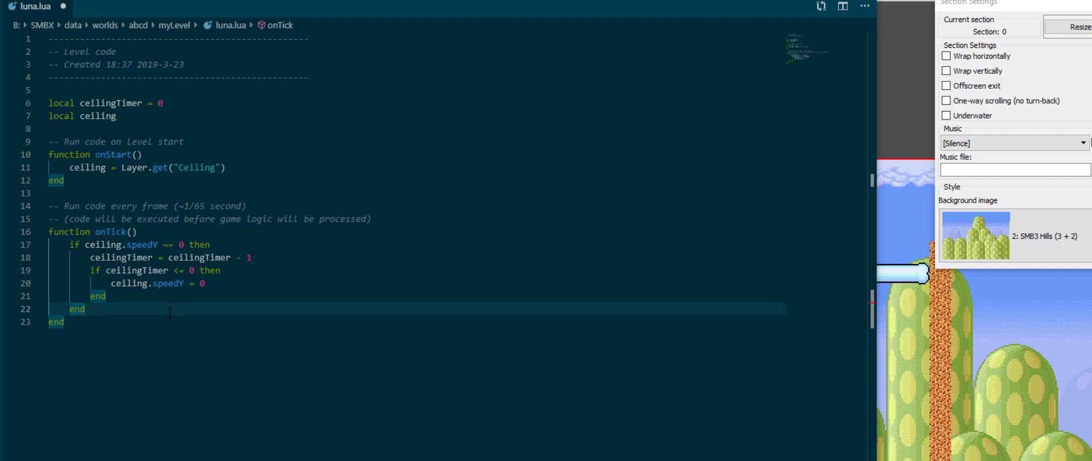
Write for index,npc in ipairs(NPC.get(15, player.section)) do ... end below the if block.
key(Enter)
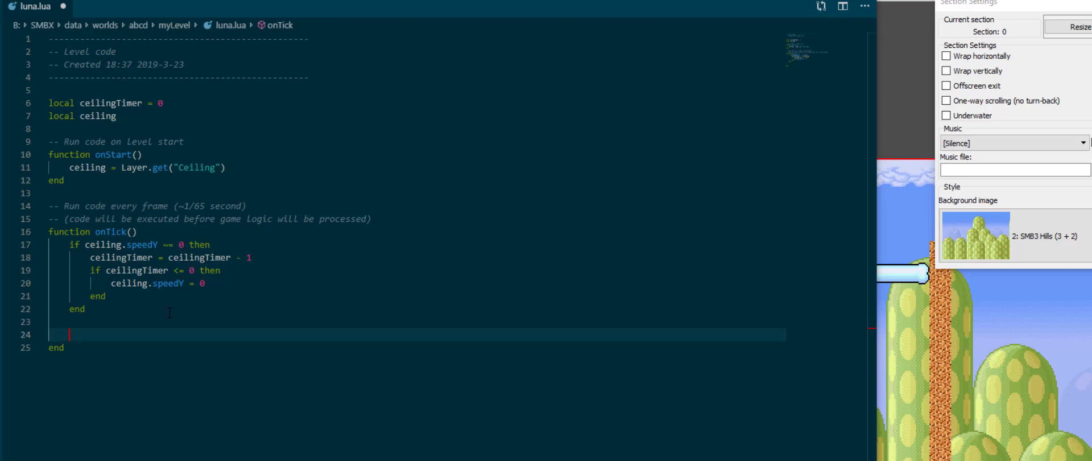
text(for index,npc in ipairs(NPC.get(15, player.section)) do)
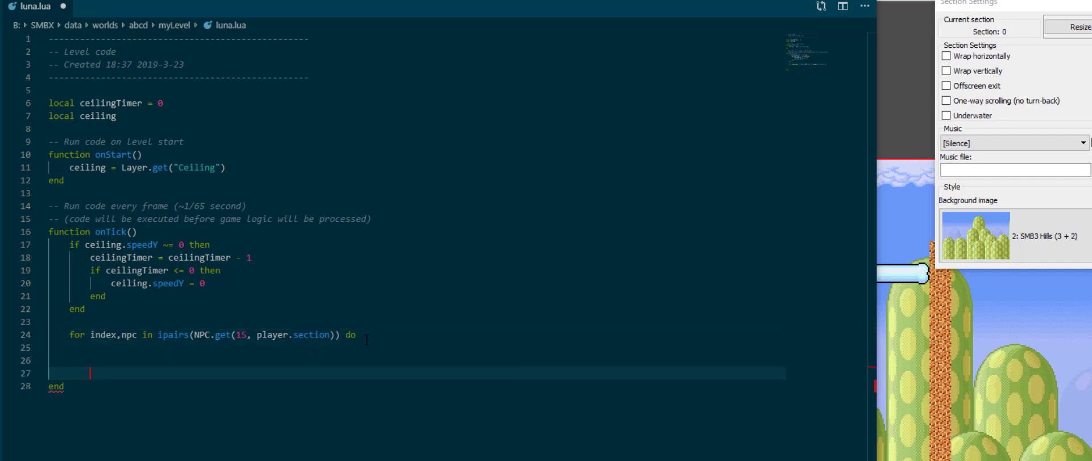
text(end)
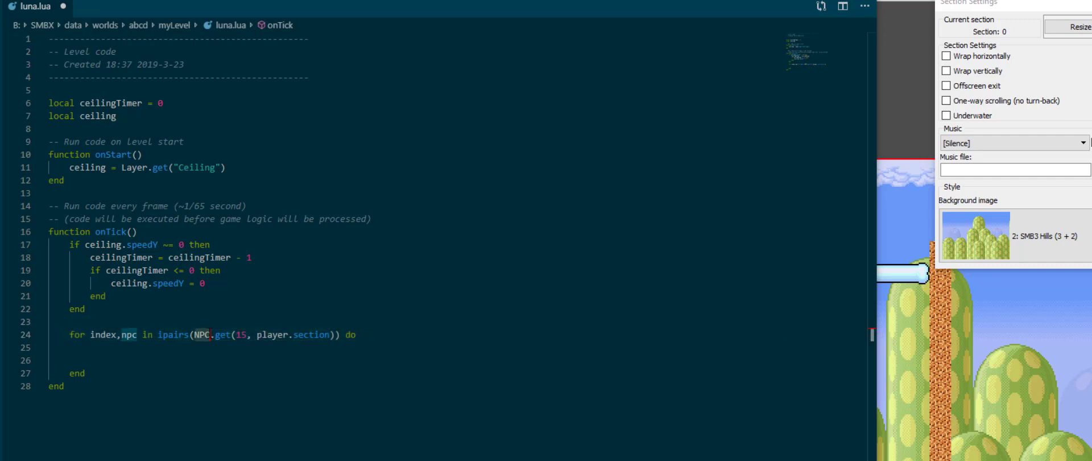
click(74, 308)
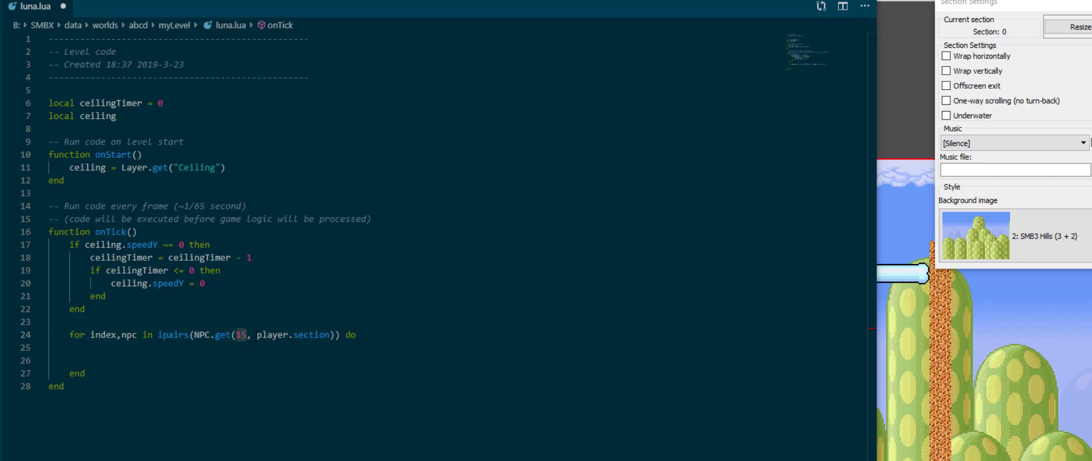
Point out the NPC ID 15 and the ipairs call in the new loop.
double_click(293, 335)
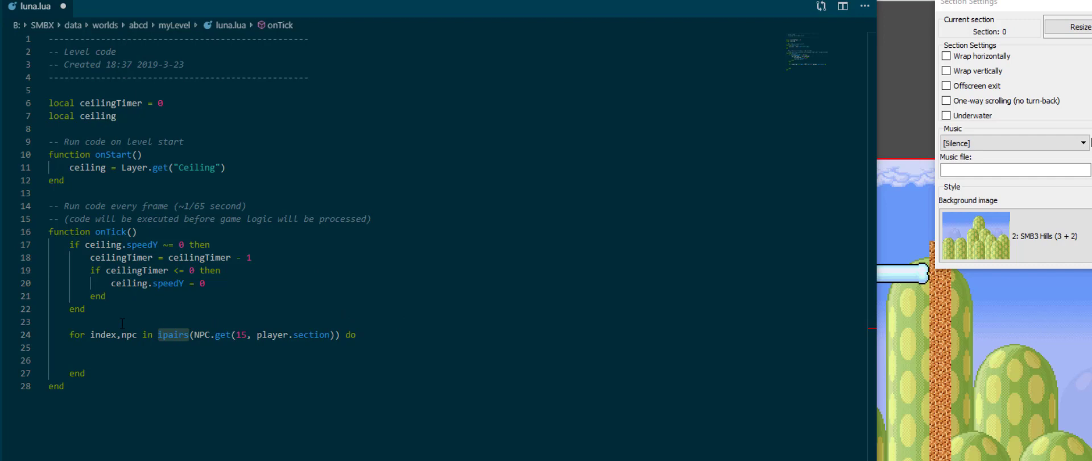
click(104, 333)
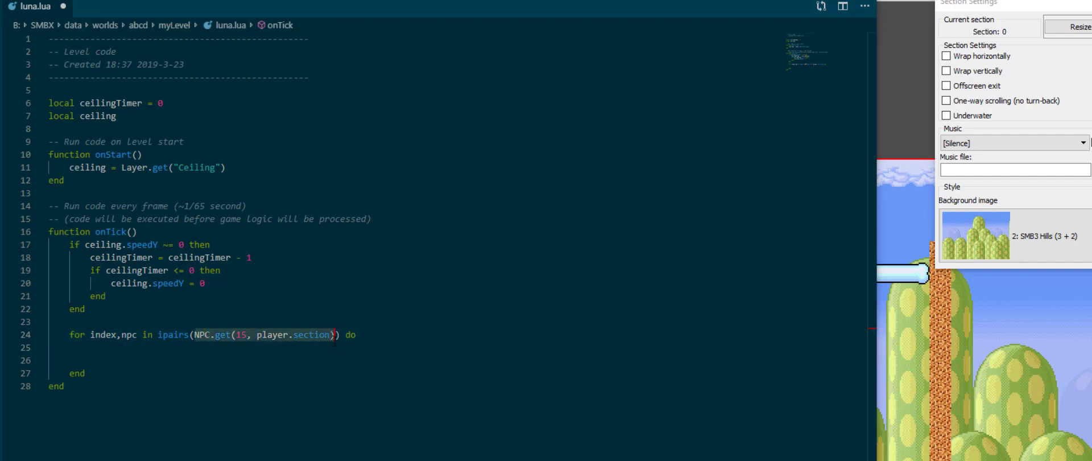
Declare local boombooms = NPC.get(15, player.section) and take npc from boombooms[i] in the loop.
text(local boombooms =)
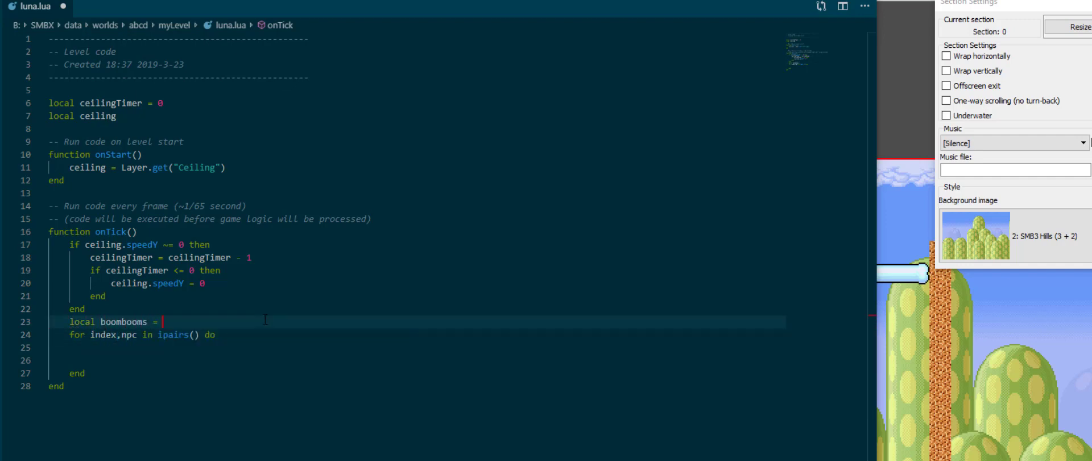
text(NPC.get(15, player.section))
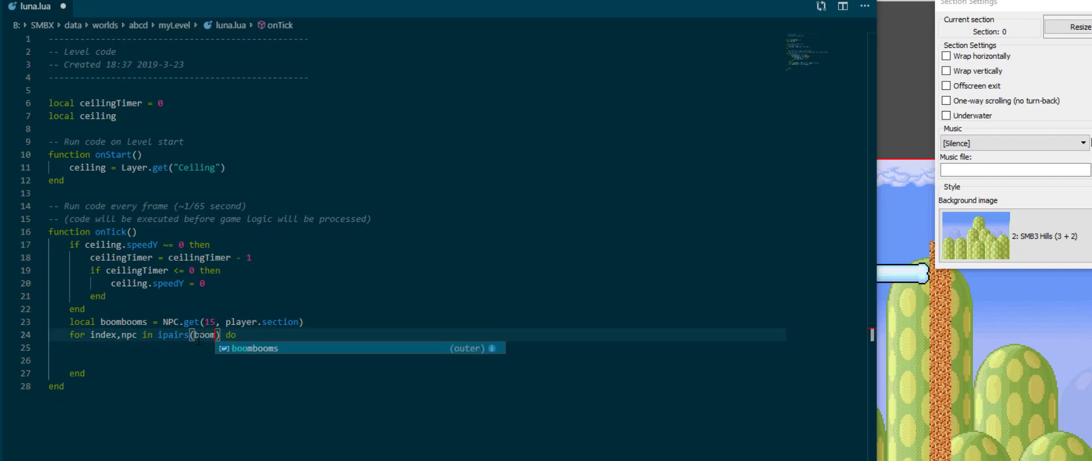
key(Tab)
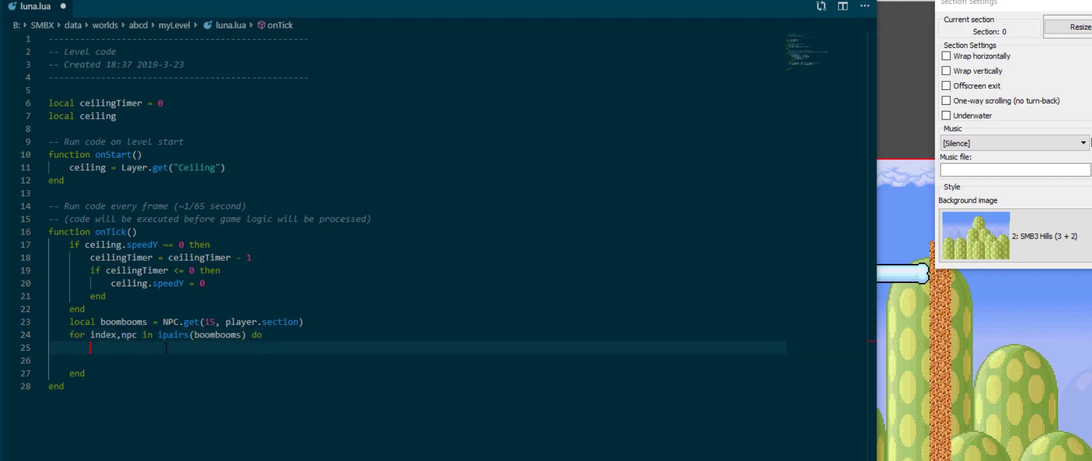
text(npc)
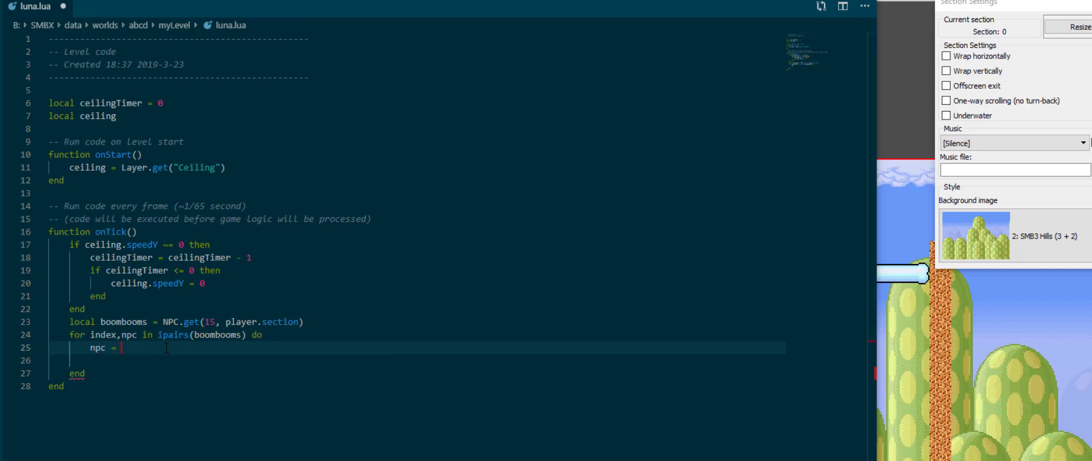
text(=)
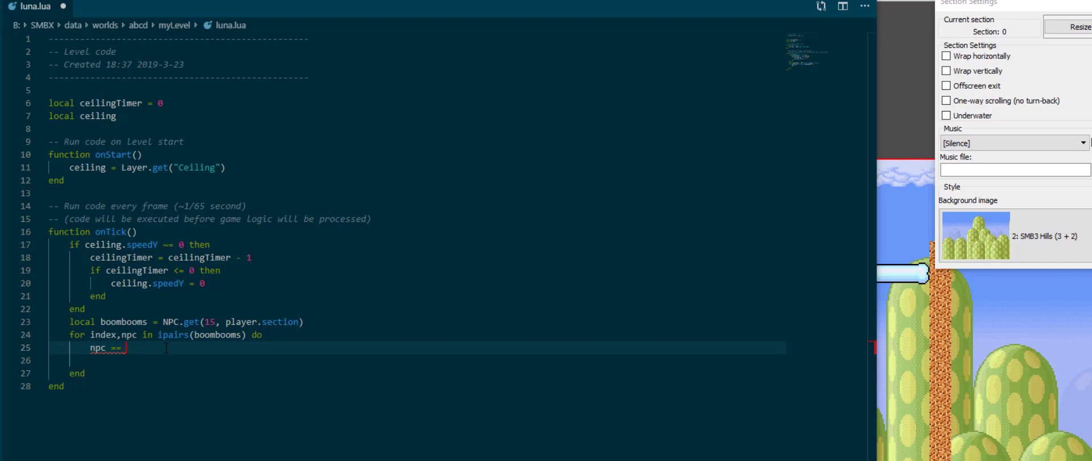
text(boombooms[i)
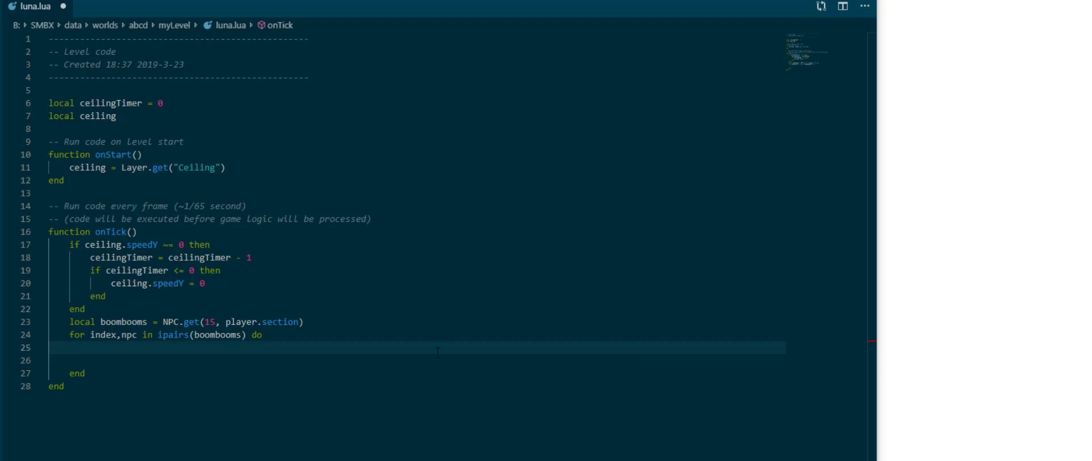
Inside the loop, nest if npc.ai1 == 4 then with if ceilingTimer <= 0 then.
text(if)
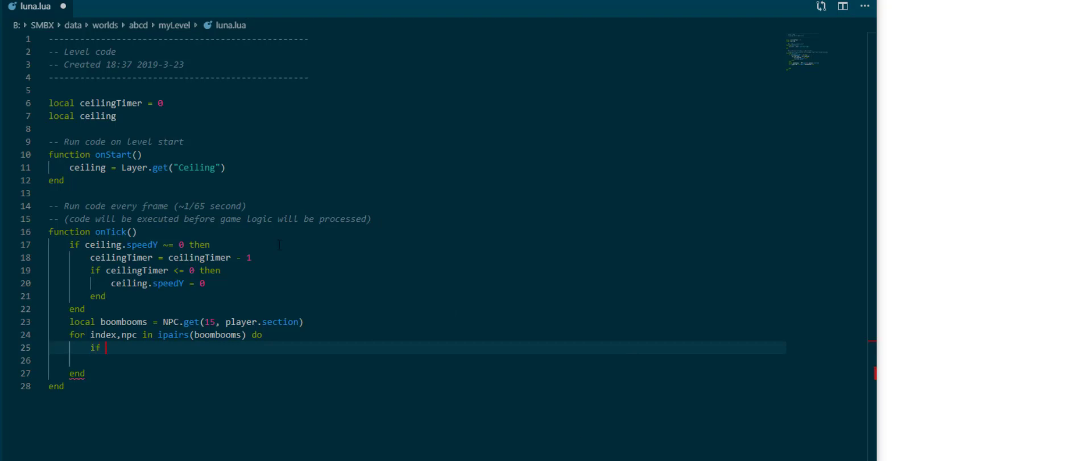
text(npc.ai1)
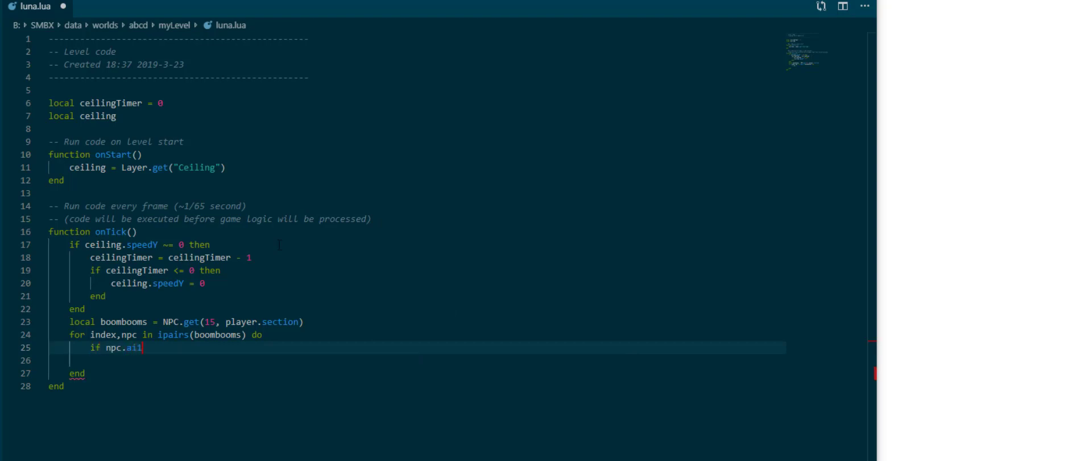
text(== 4 then)
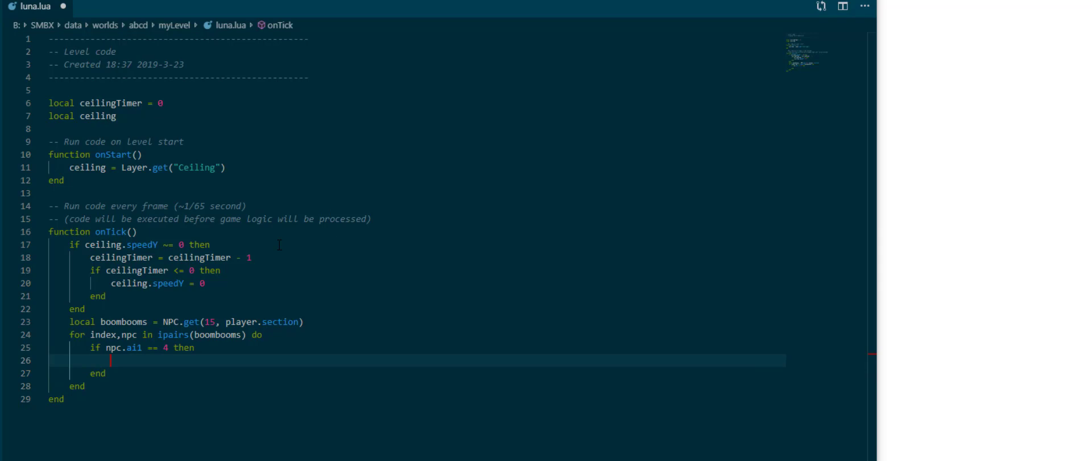
text(if s)
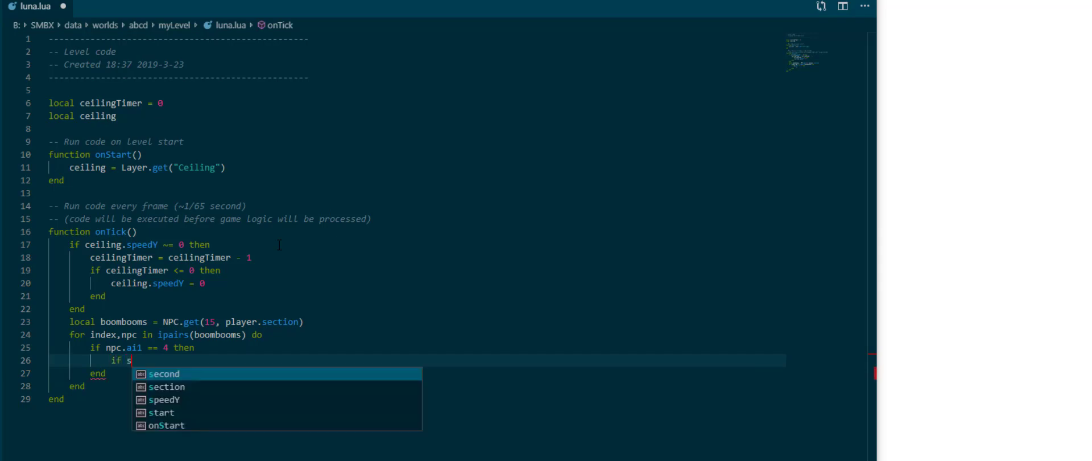
text(ceilingTimer <= 0 then)
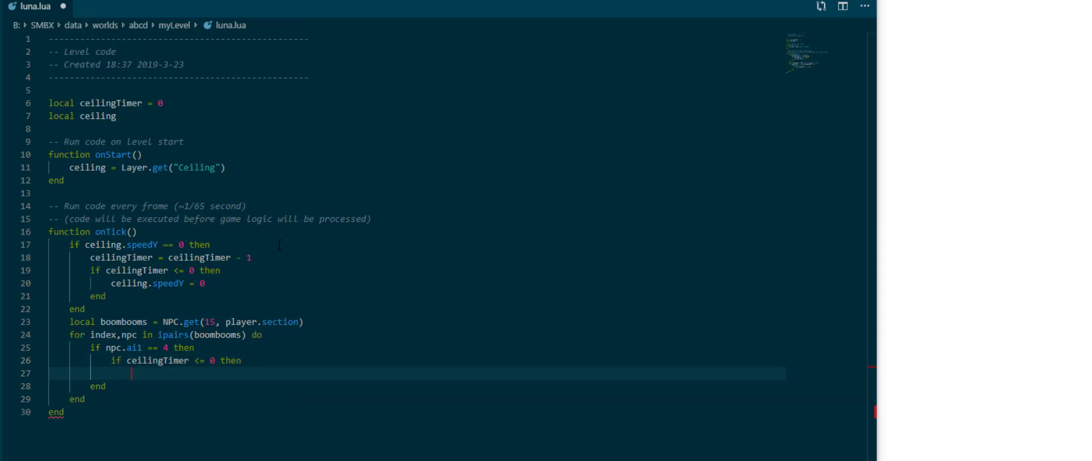
In the inner if, reset ceilingTimer to 50 and set ceiling.speedY.
text(ceilingTimer = 50)
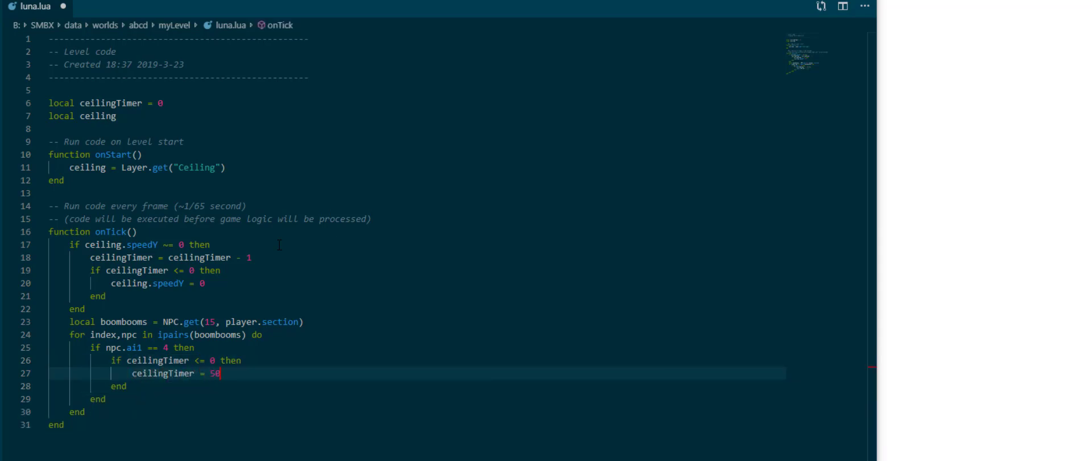
text(ceilin)
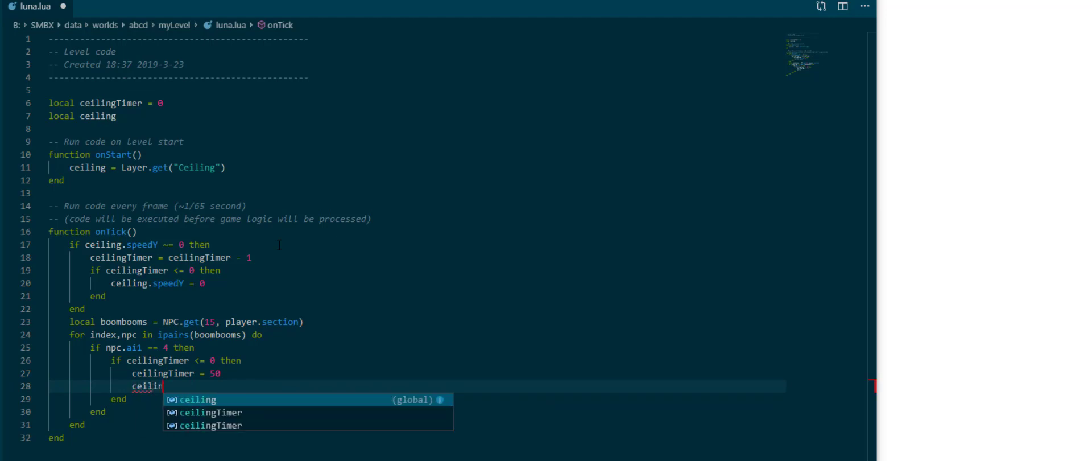
text(.spe)
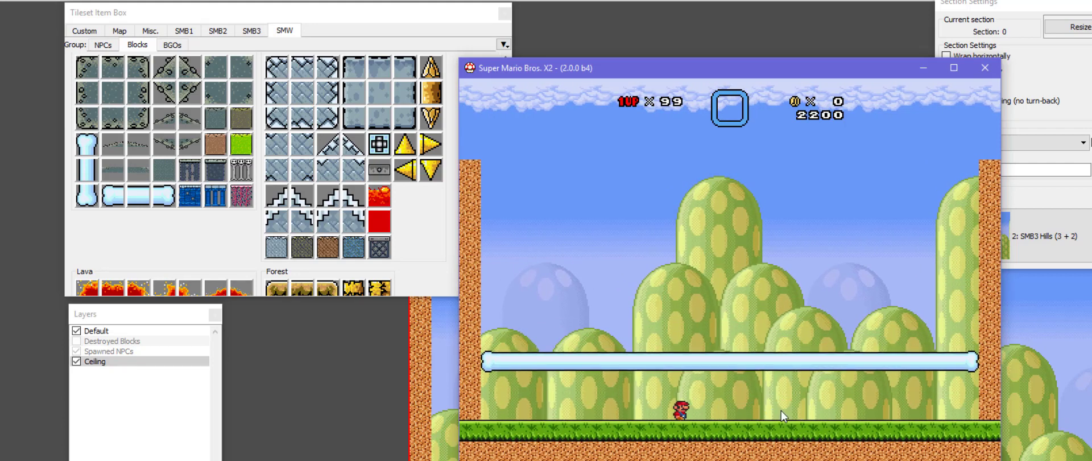
mouse_move(774, 389)
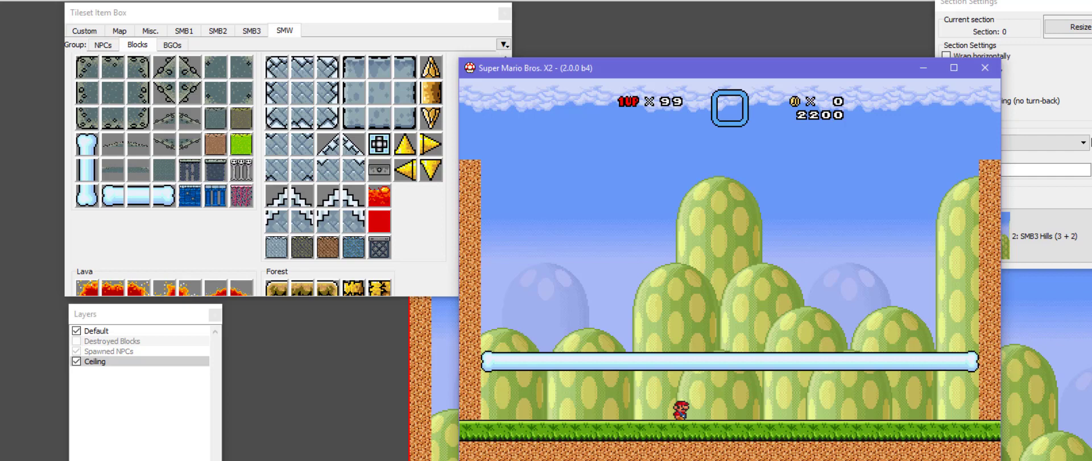
Launch the level test so Super Mario Bros. X2 runs the level with the ceiling bar.
click(985, 67)
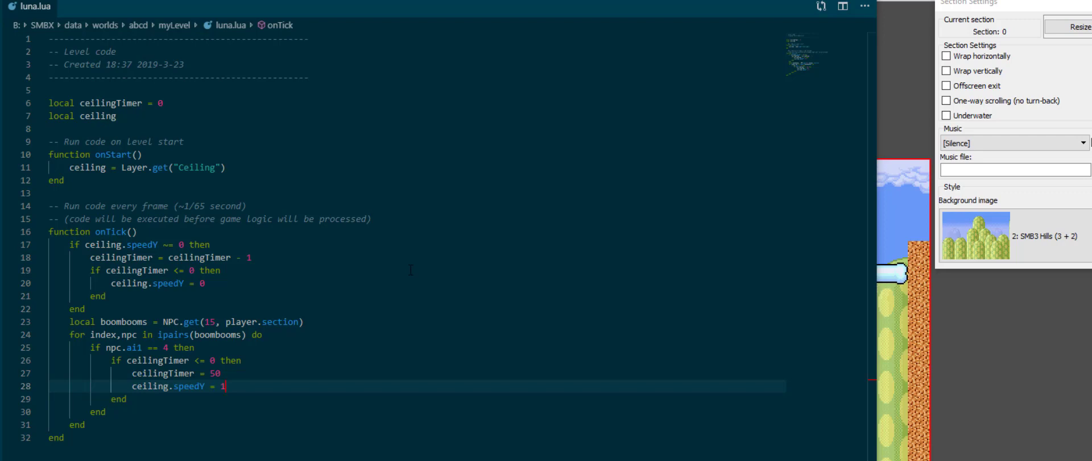
mouse_move(375, 398)
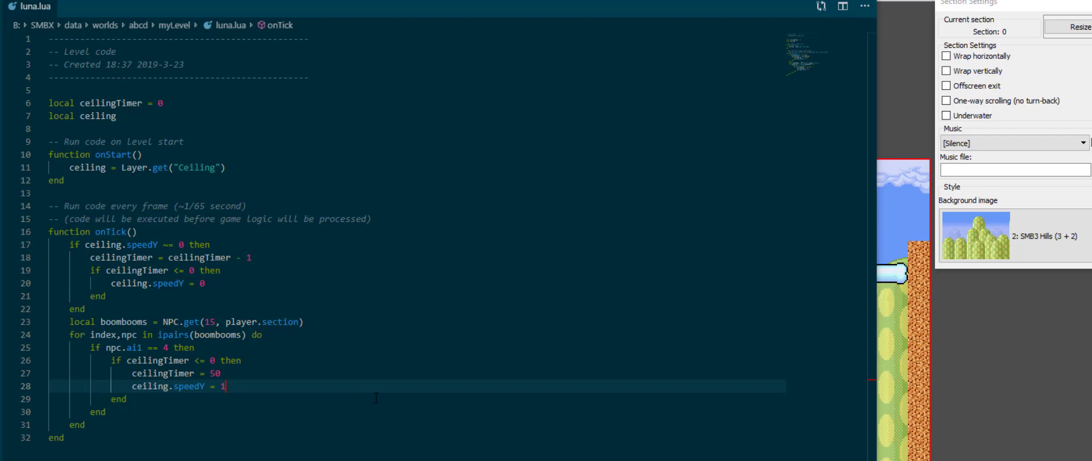
mouse_move(896, 295)
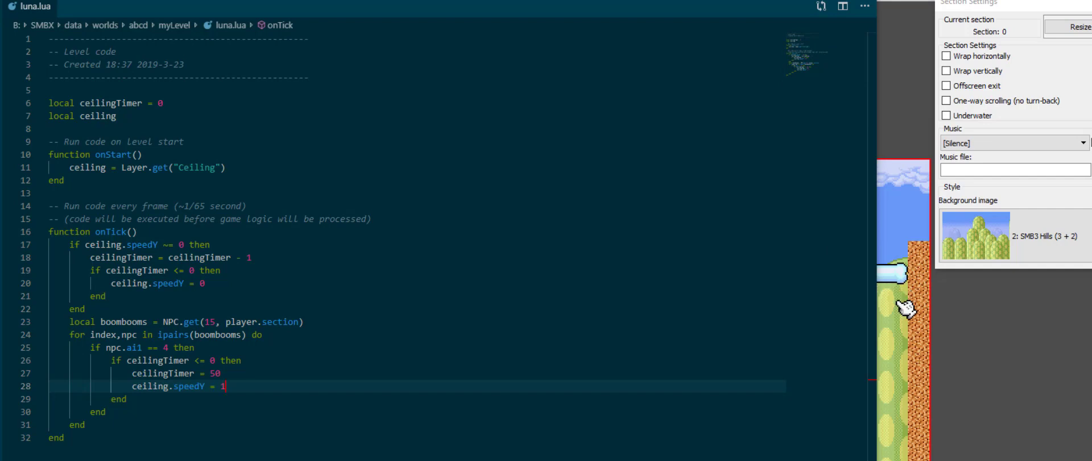
mouse_move(965, 449)
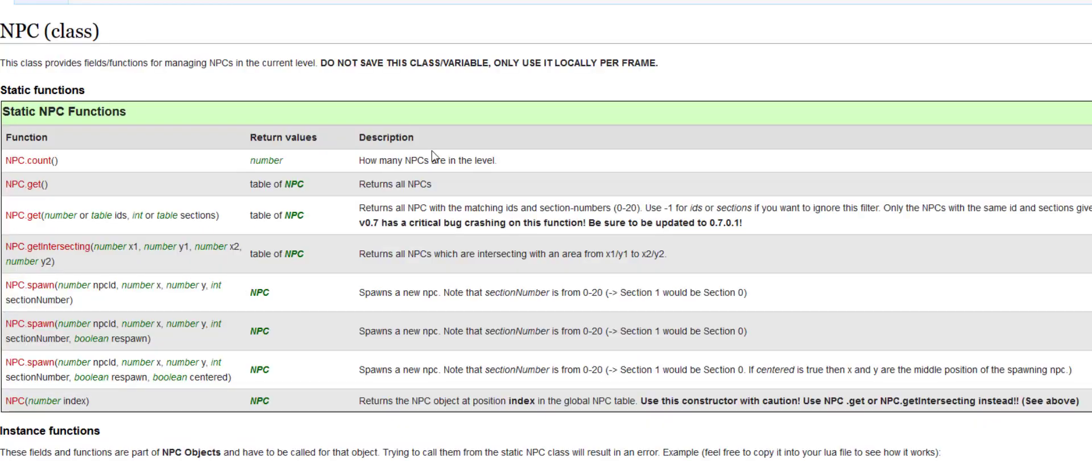
Scroll the NPC page to the Offsets table and select the Hit Count address 0x148.
scroll(down, 3)
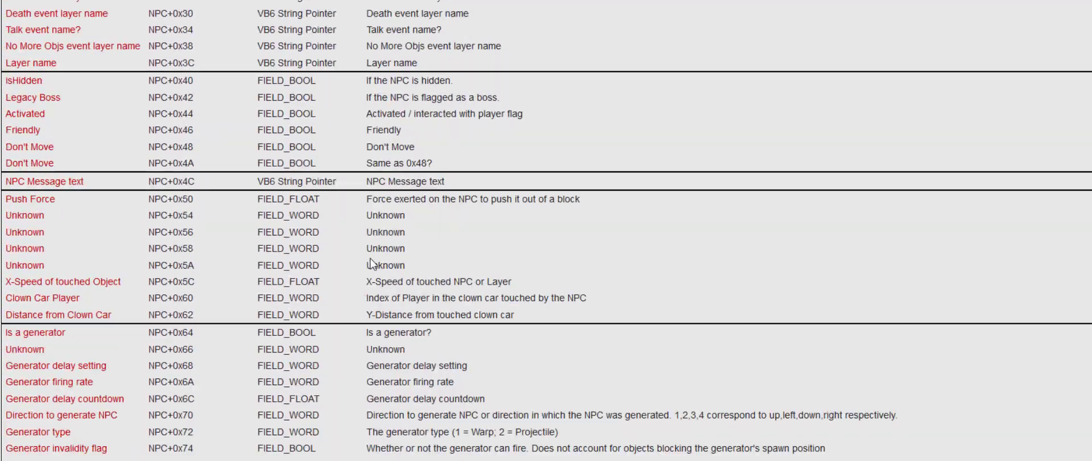
scroll(down, 3)
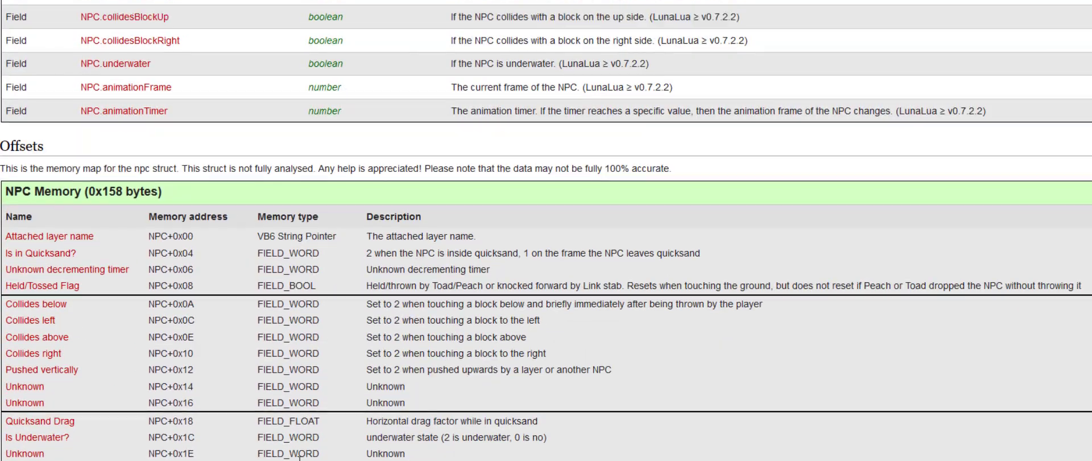
scroll(up, 3)
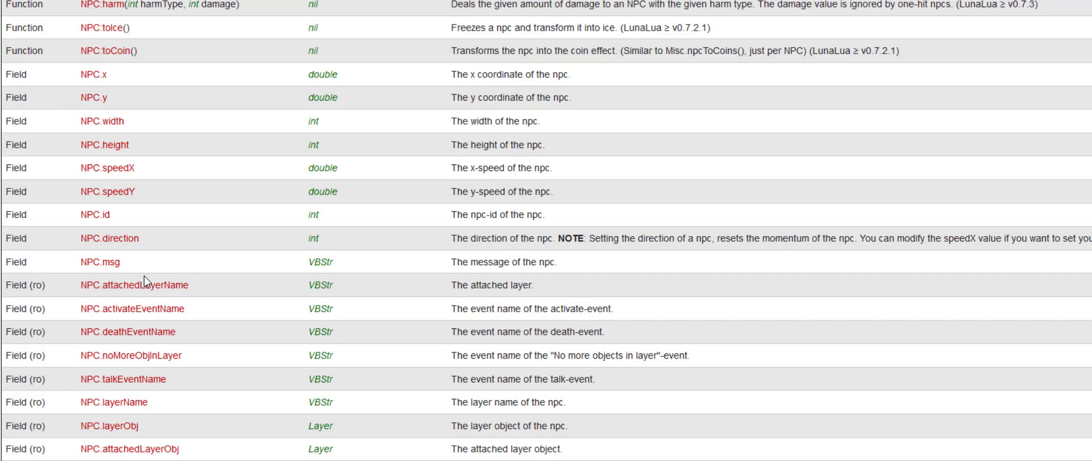
scroll(down, 3)
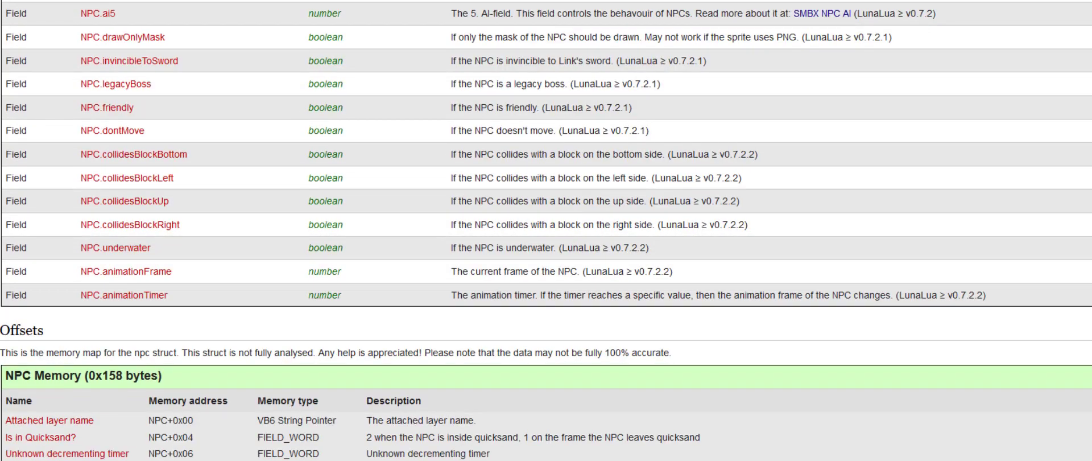
scroll(down, 3)
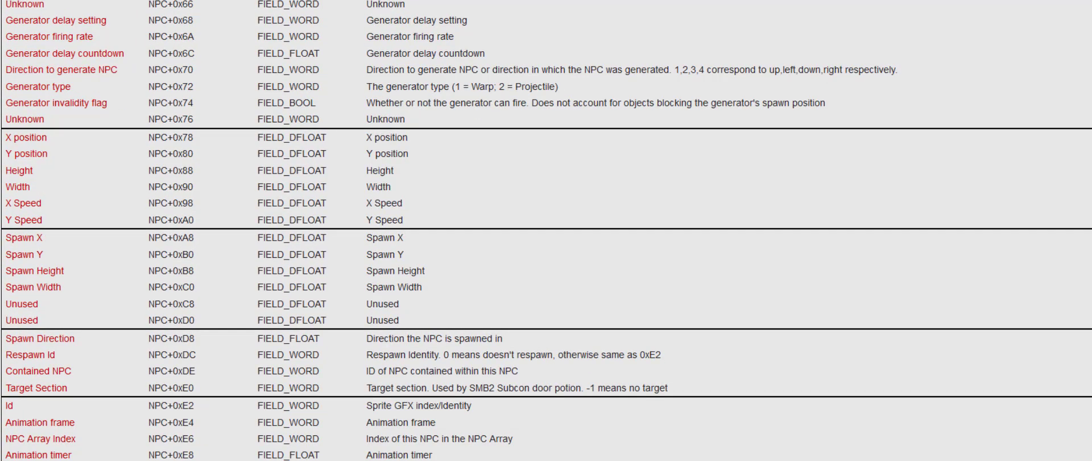
scroll(down, 3)
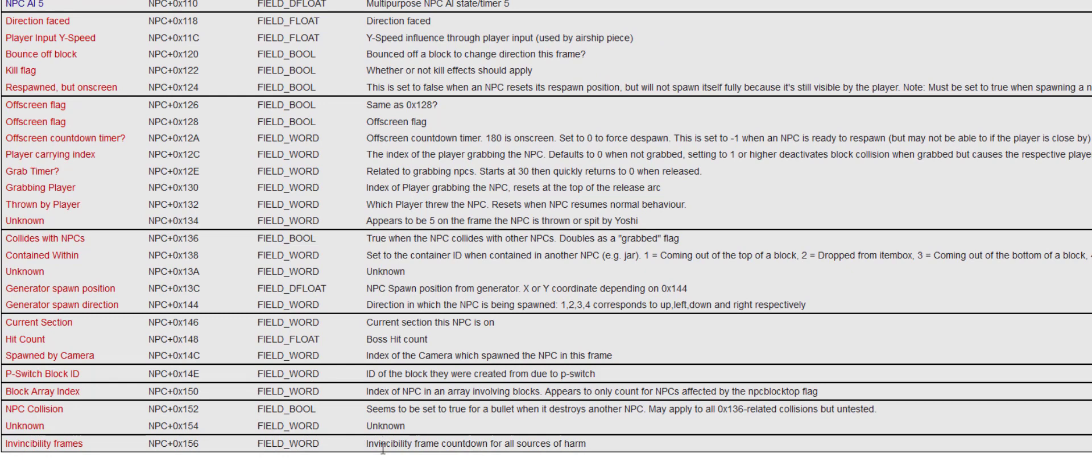
mouse_move(204, 321)
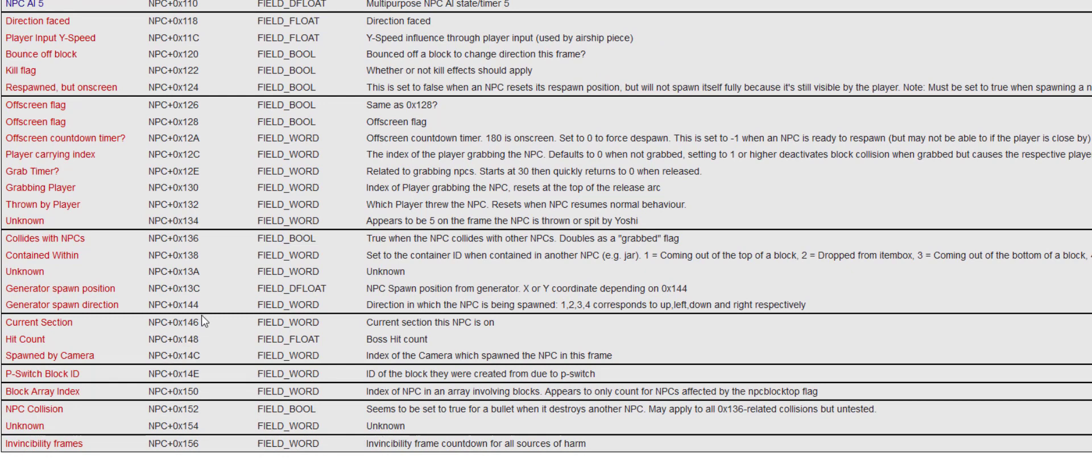
double_click(187, 322)
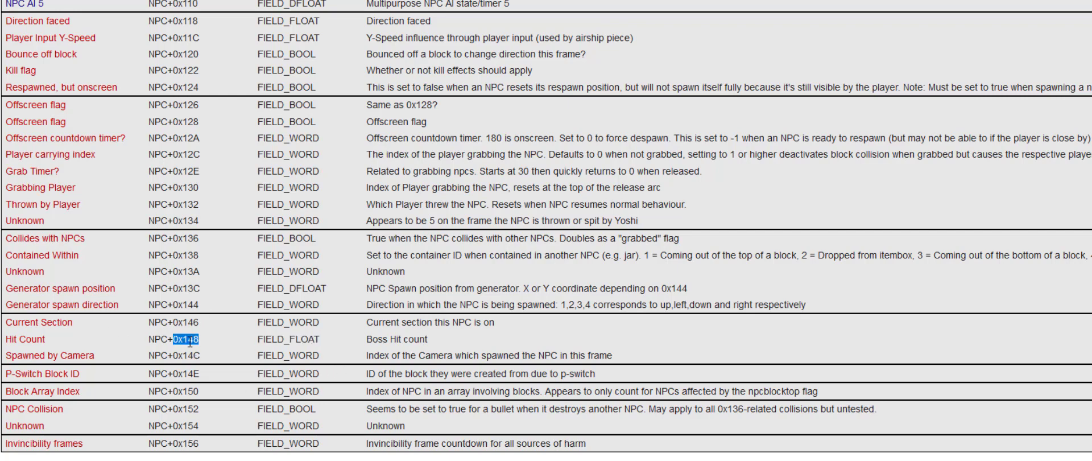
click(190, 339)
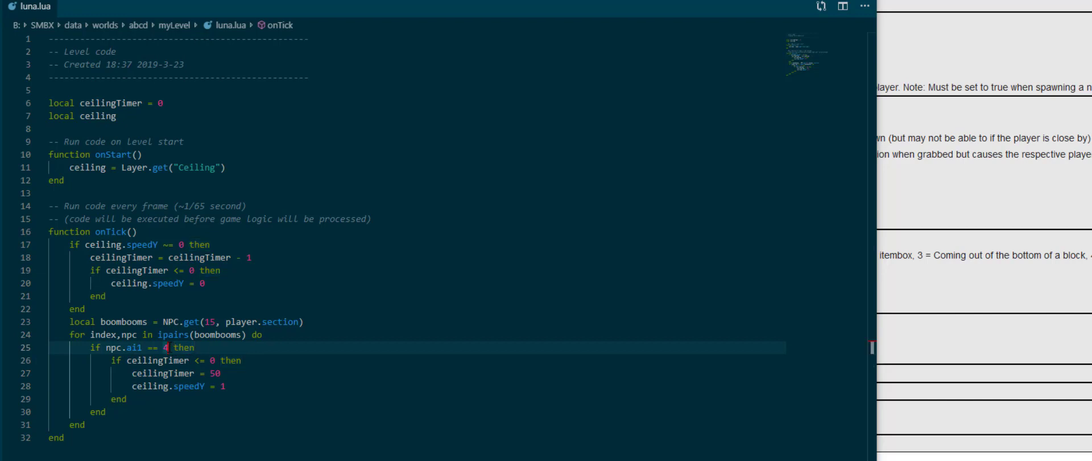
Add local hitCount = npc:mem(0x148, FIELD_FLOAT) and require hitCount > 0 in the ai1 condition.
click(265, 334)
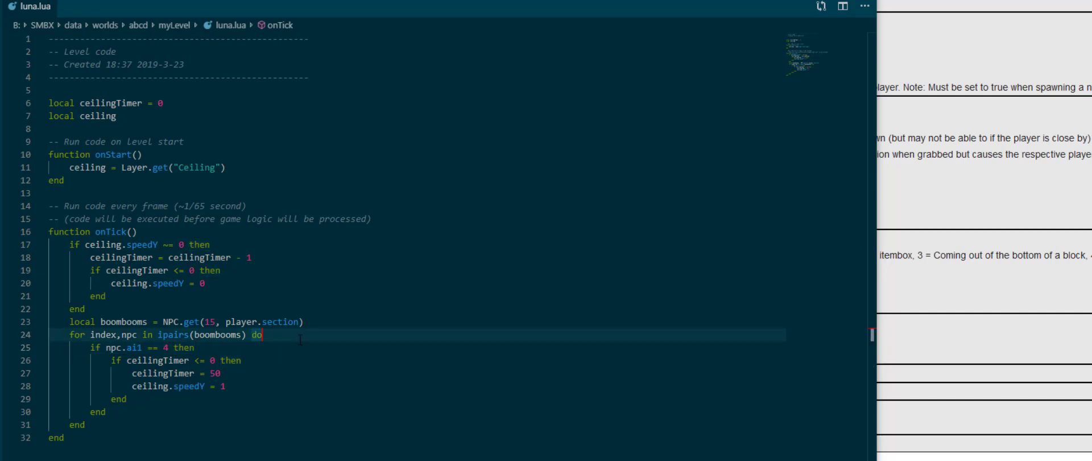
text(local hitCount =)
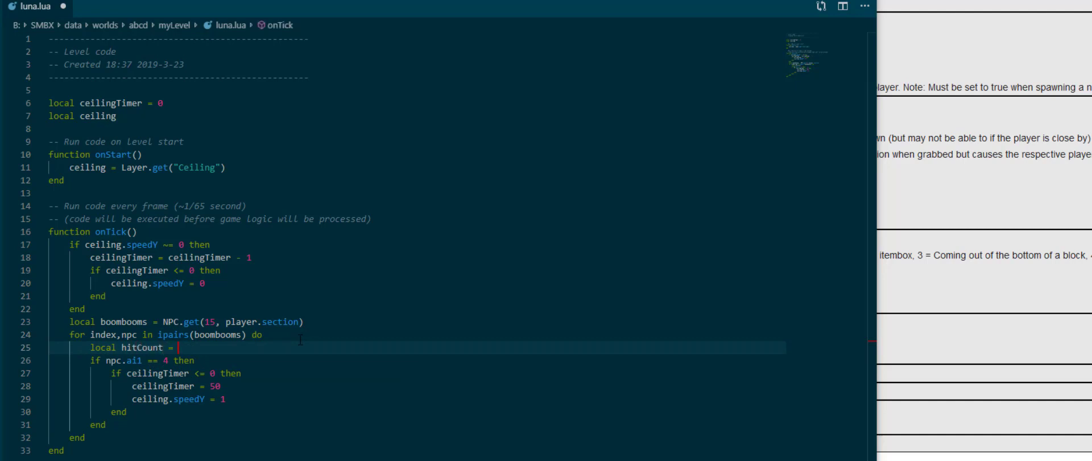
text(v)
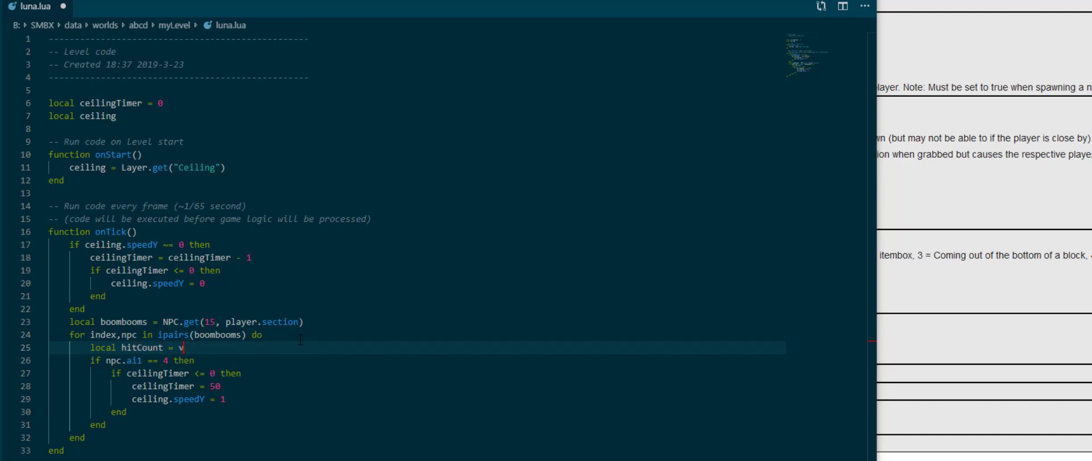
text(pc:mem(0x148, FIELD_FLOAT))
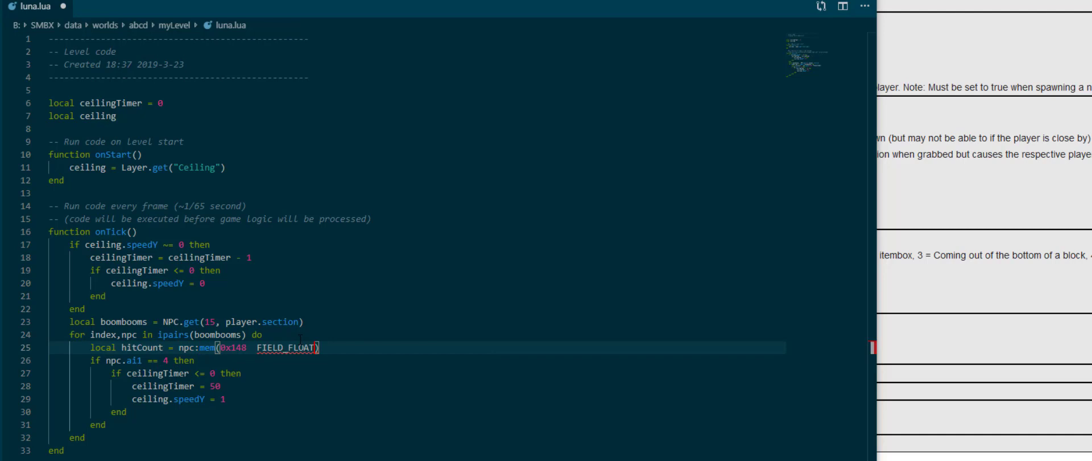
double_click(232, 347)
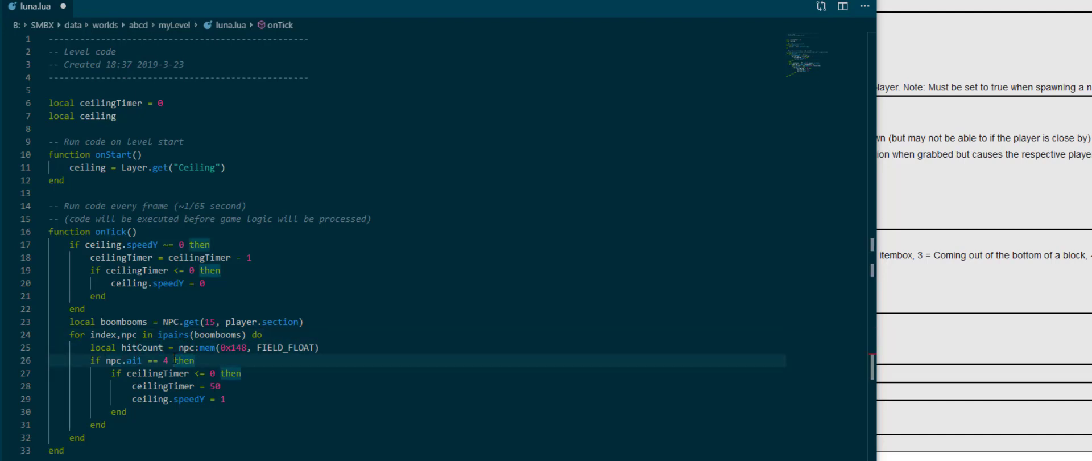
text(and hitt)
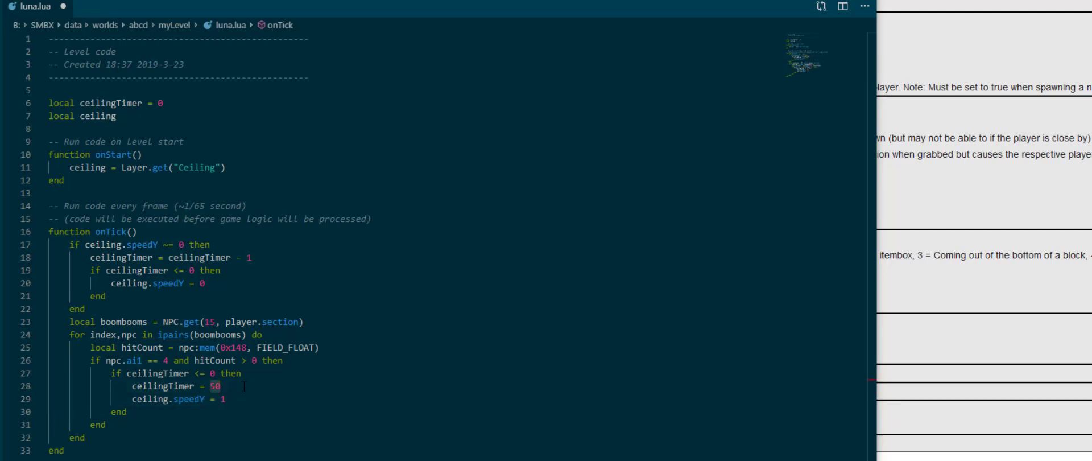
Set ceilingTimer = hitCount * 10 and ceiling.speedY = hitCount * 0.5.
text(hit)
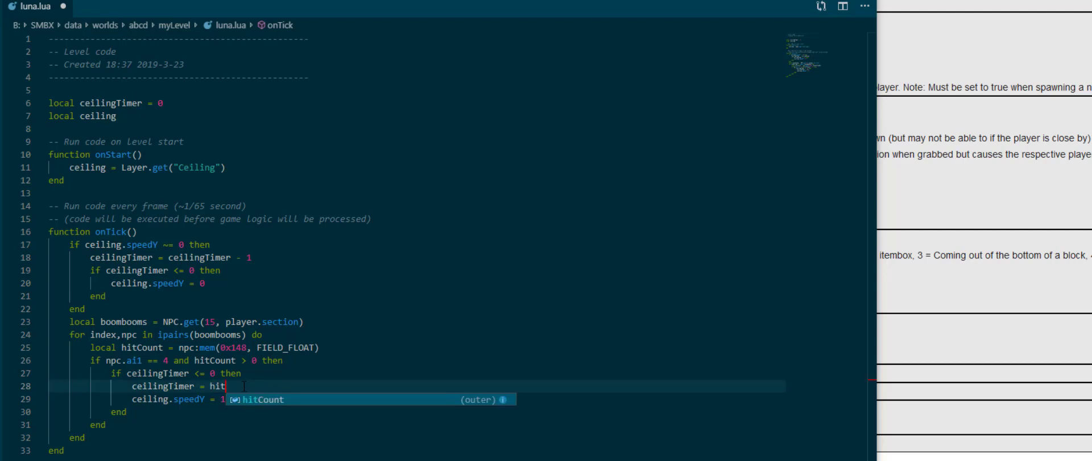
text(Count * 10)
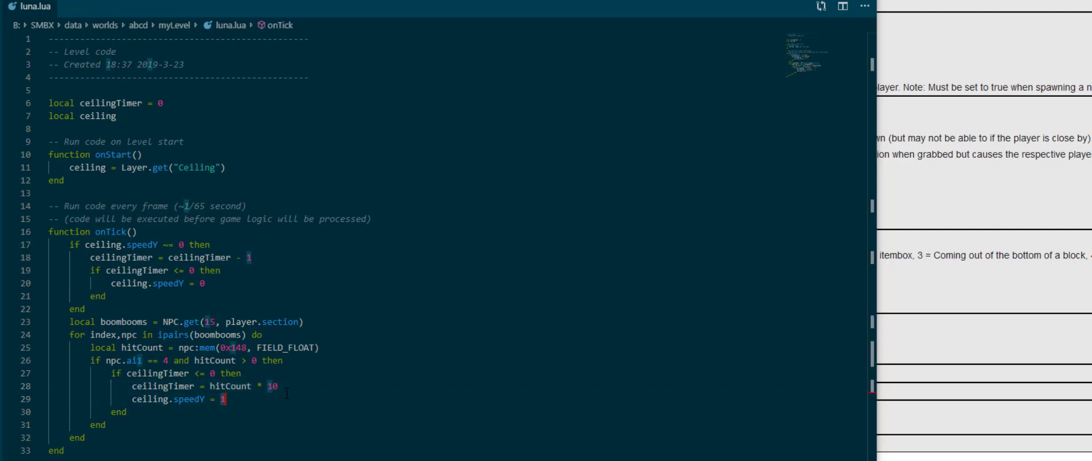
text(hitC)
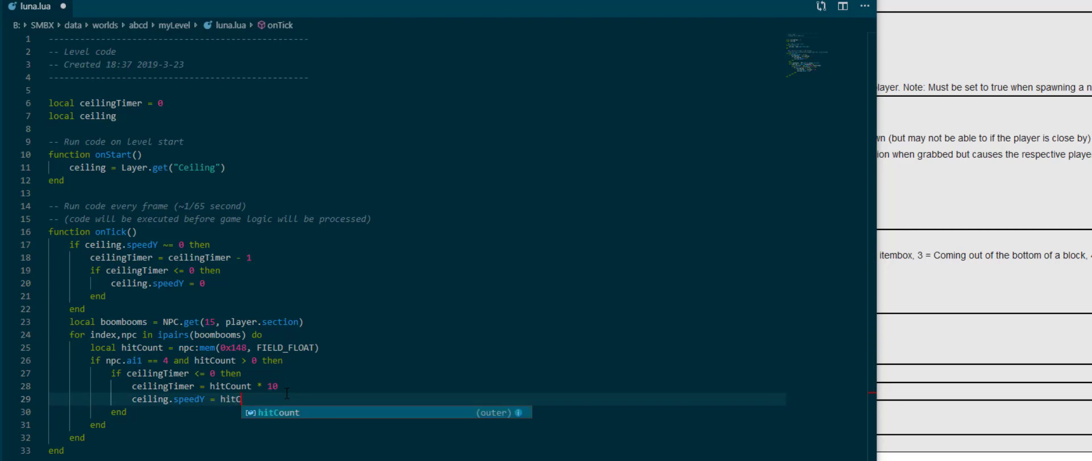
key(Tab)
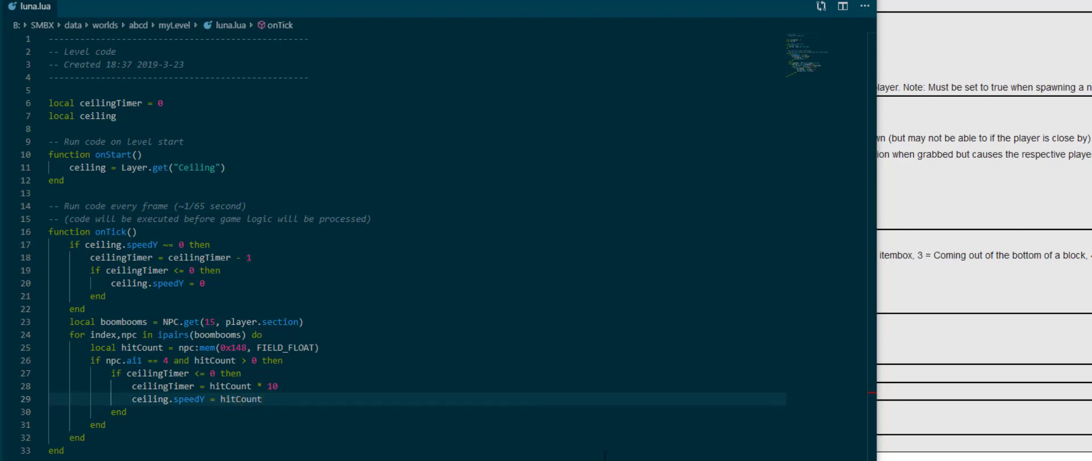
text(* 0.5)
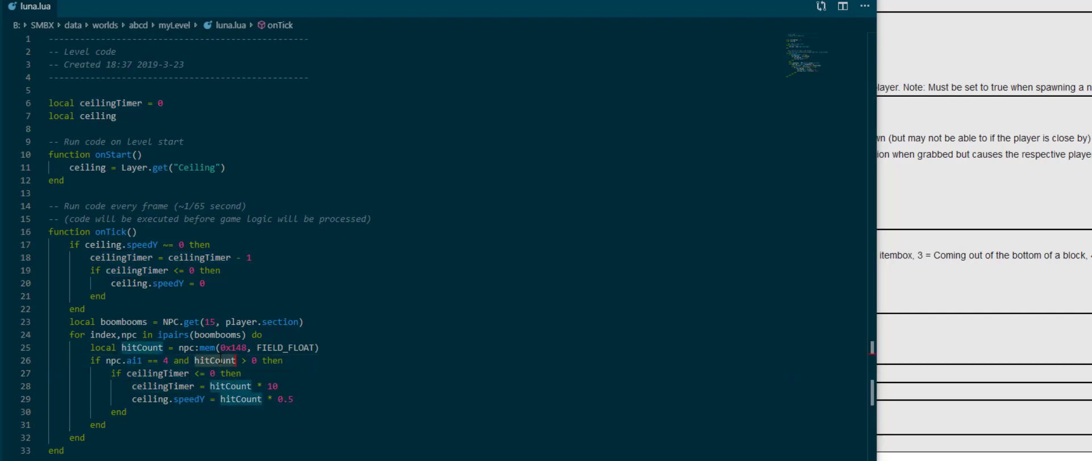
click(234, 360)
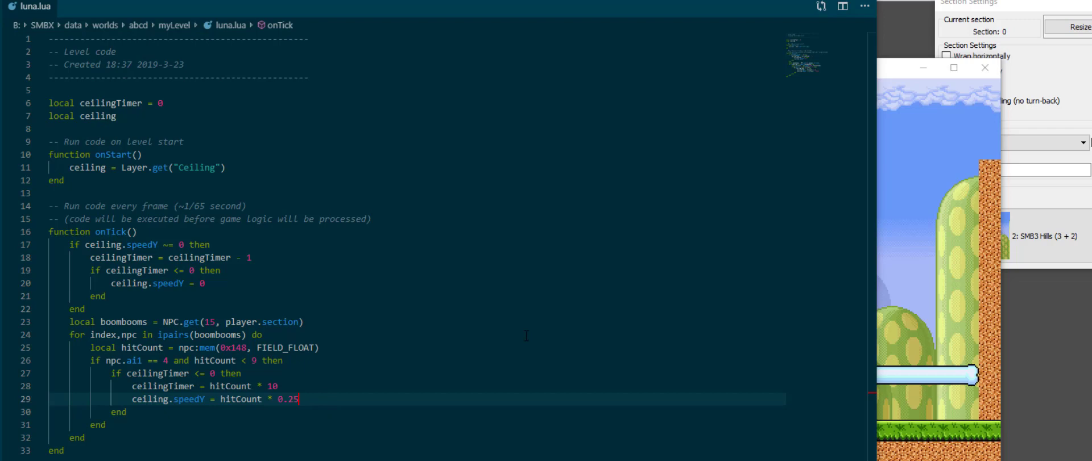
mouse_move(453, 284)
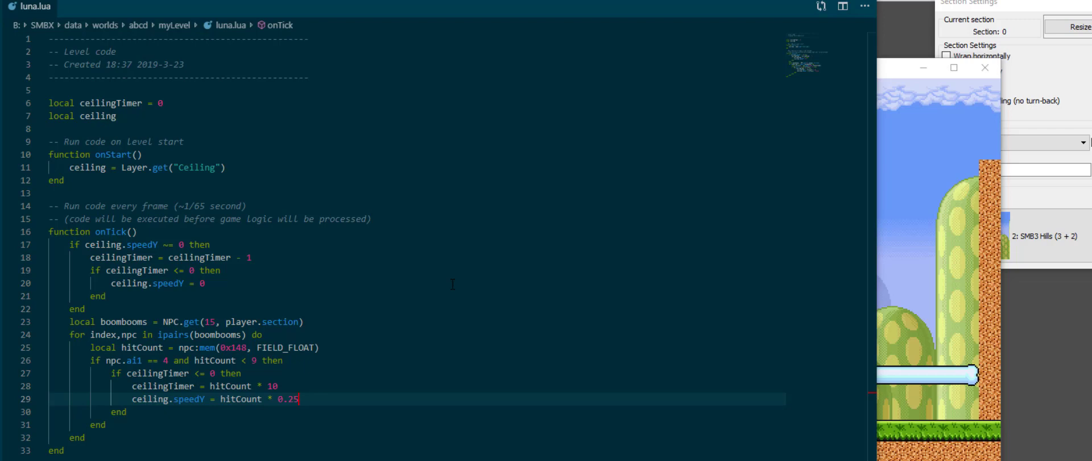
Select the timer multiplier 10 on the ceilingTimer line to change it.
double_click(273, 386)
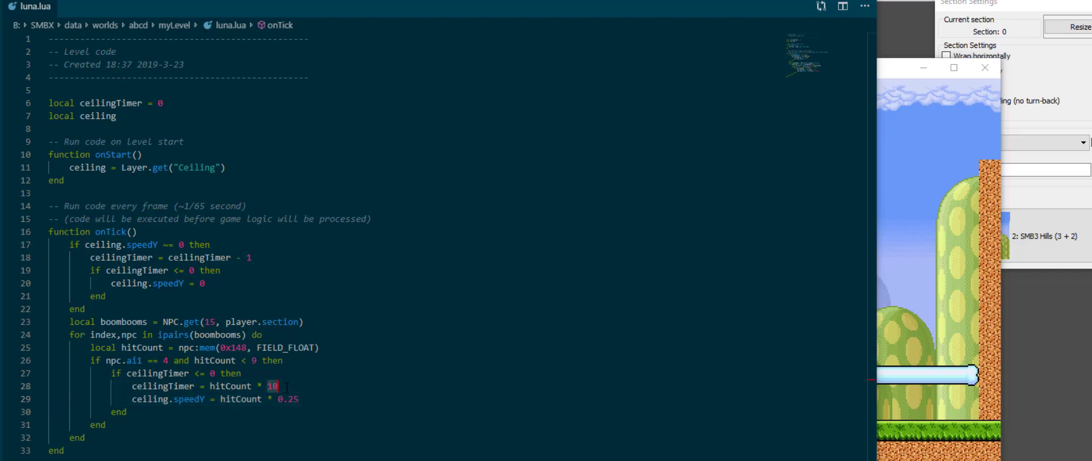